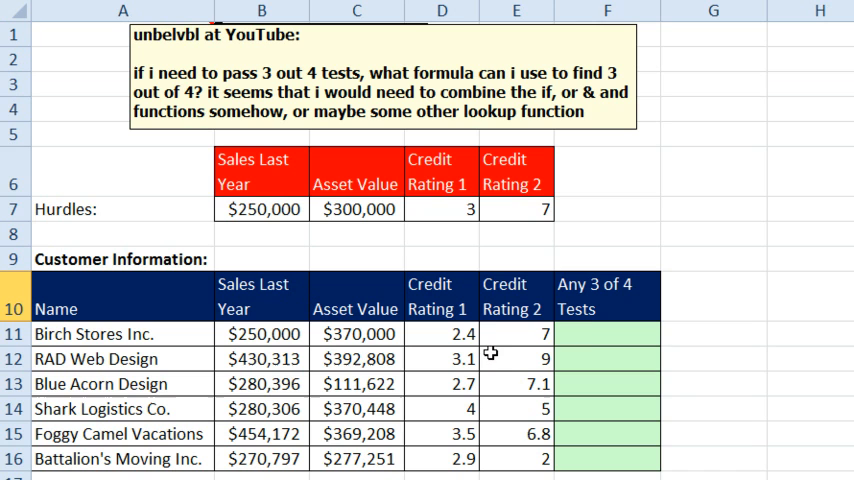
Start Birch Stores' formula in F11 with the first hurdle comparison (B11>=B$7)
left_click(608, 334)
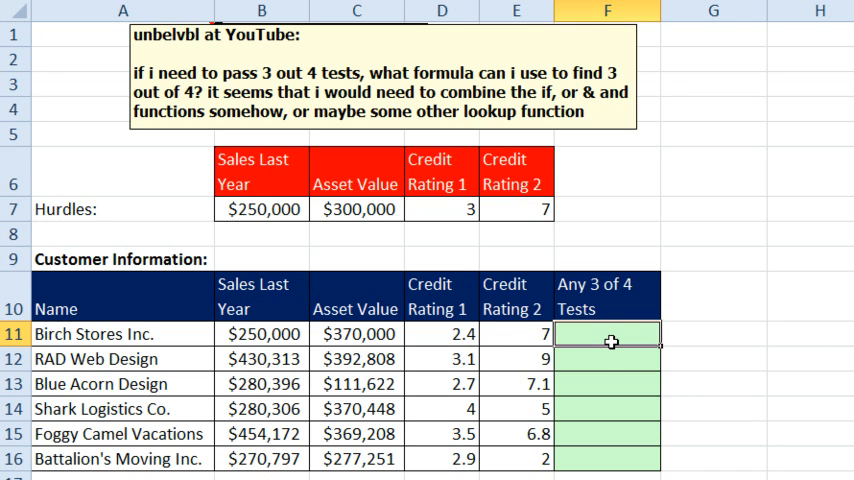
type("=THRR")
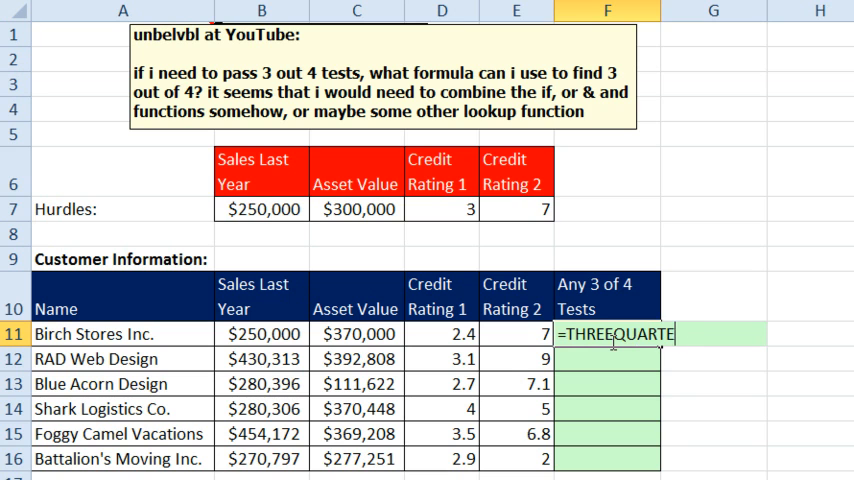
type("RSAND(")
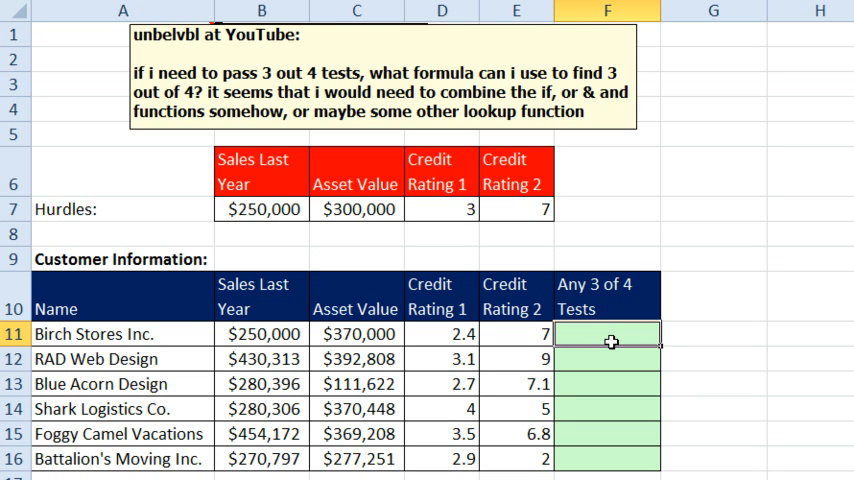
type("=(")
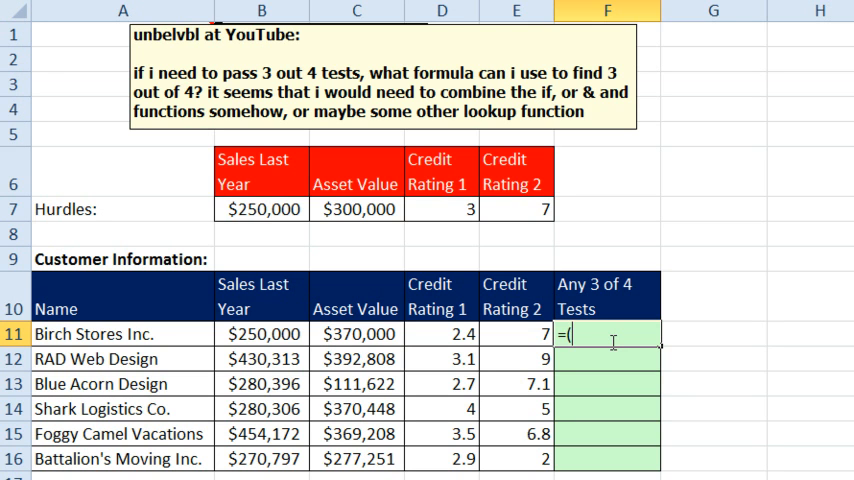
left_click(260, 332)
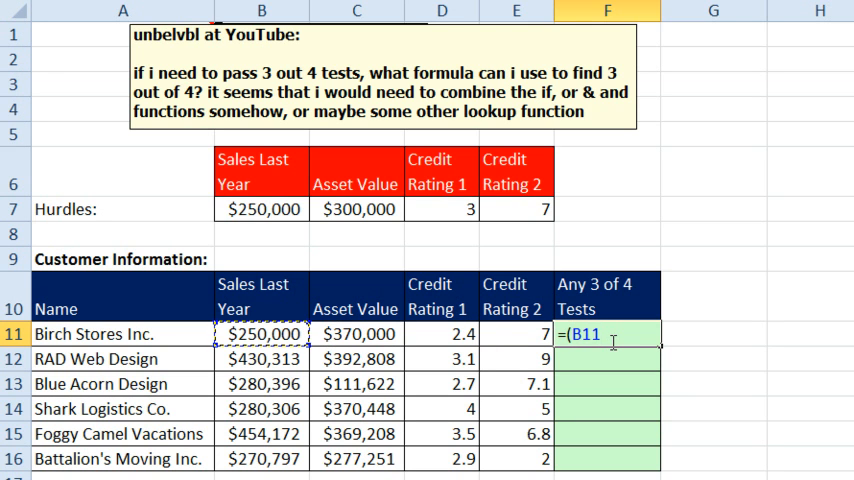
type(">=B$7")
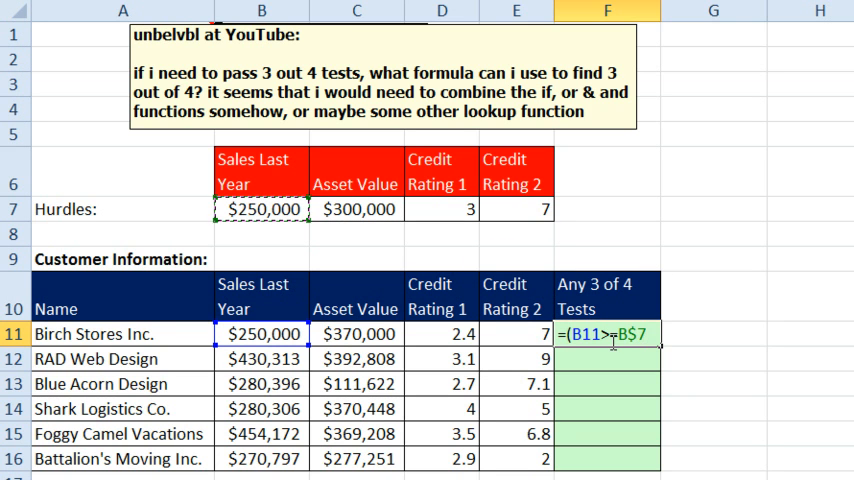
type(")")
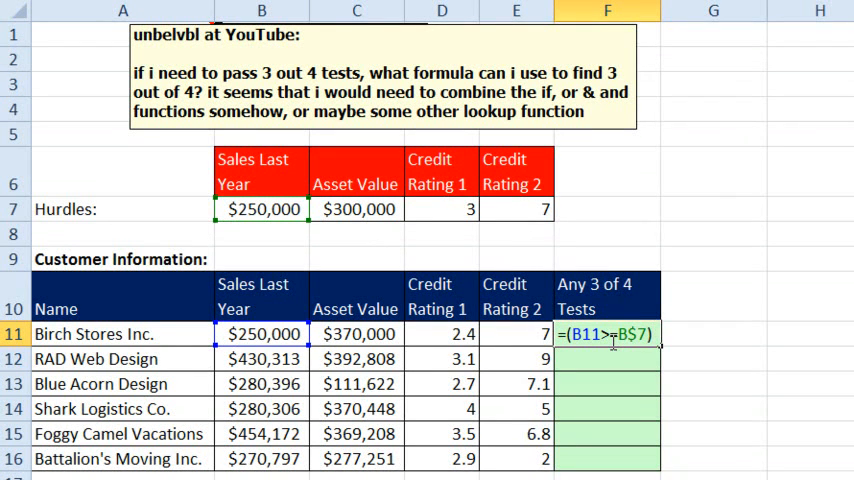
Add the asset value, Credit Rating 1 and Credit Rating 2 comparisons so F11 returns 3
type("+")
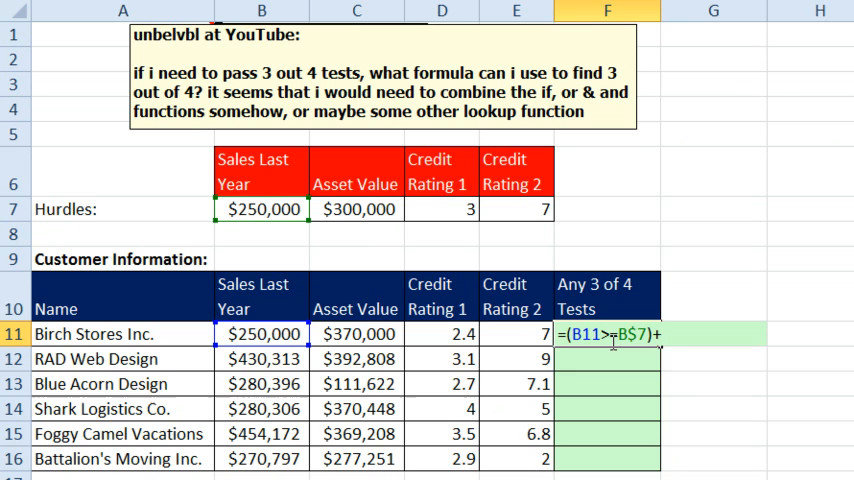
left_click(356, 332)
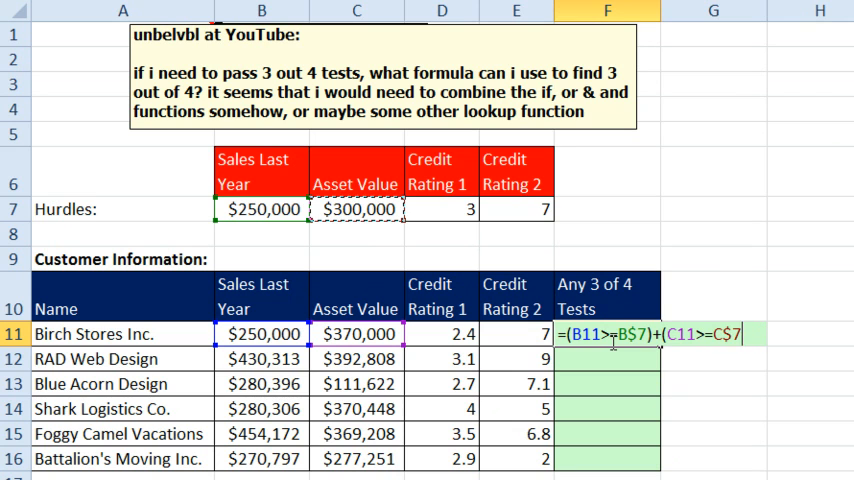
type("+")
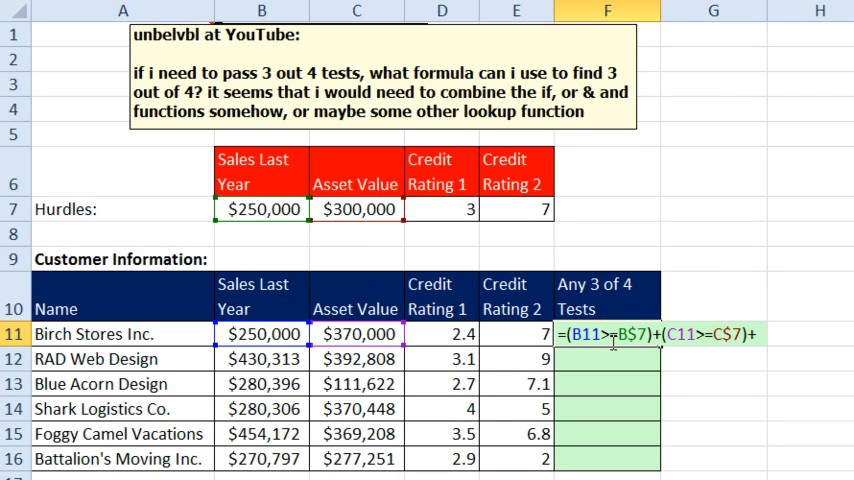
left_click(440, 334)
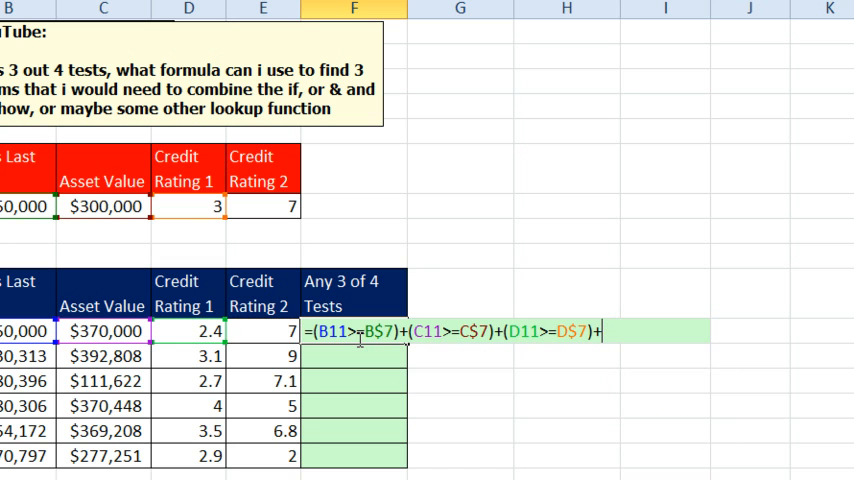
left_click(262, 332)
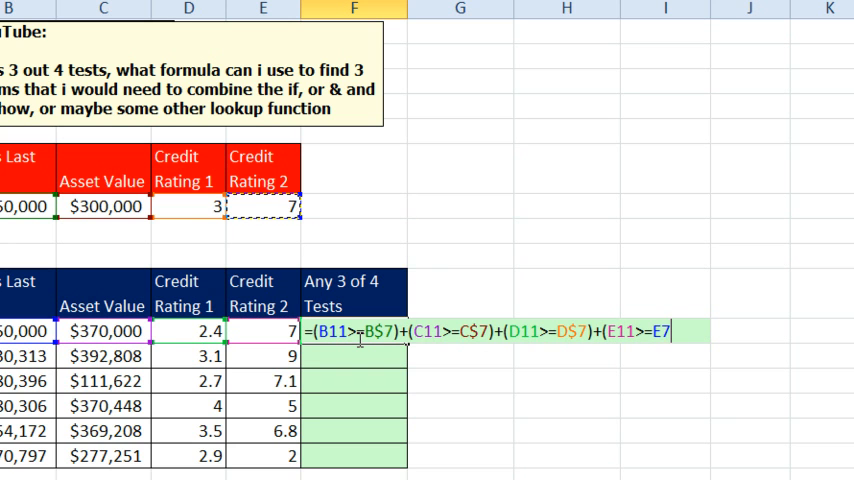
type("$7)")
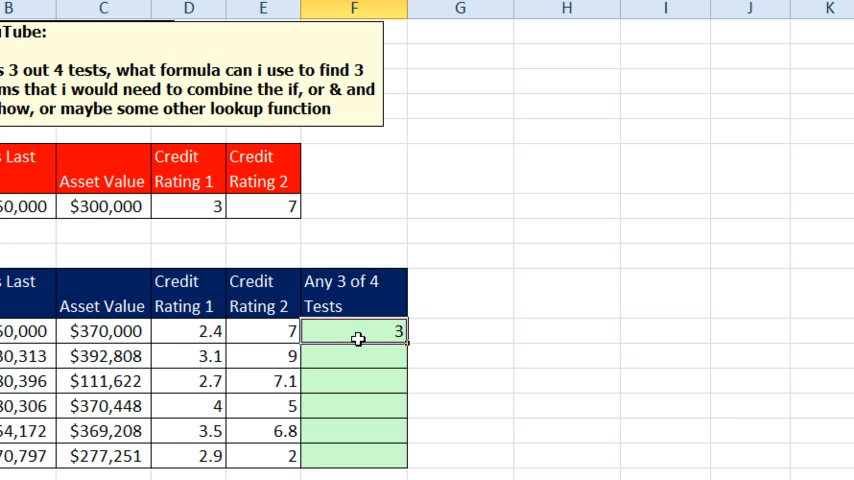
Wrap the F11 sum in parentheses, test it >2, and fill down to F16 for TRUE/FALSE
left_click(188, 332)
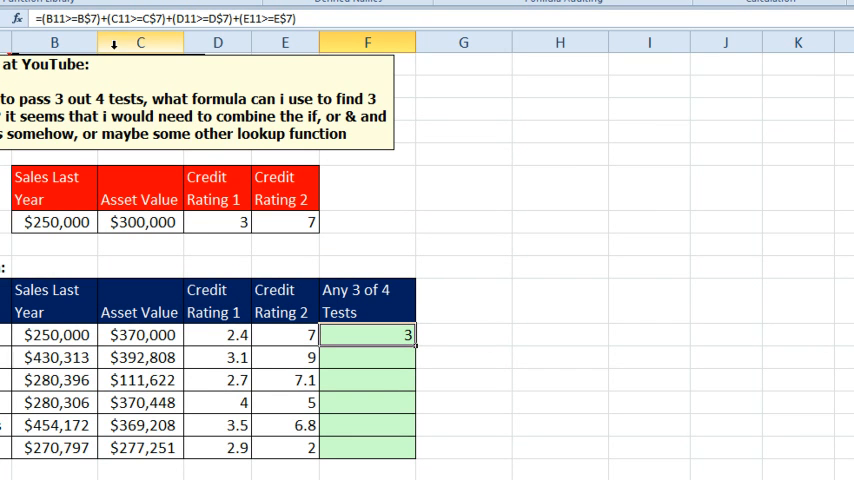
double_click(366, 336)
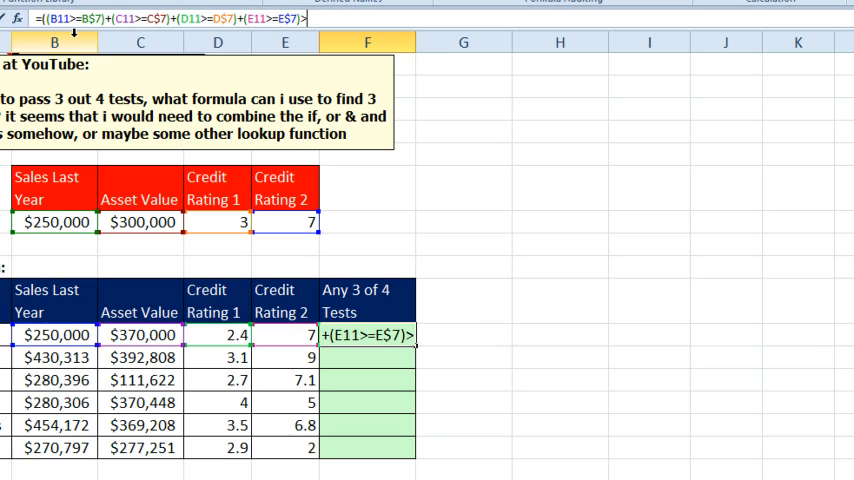
type(">2")
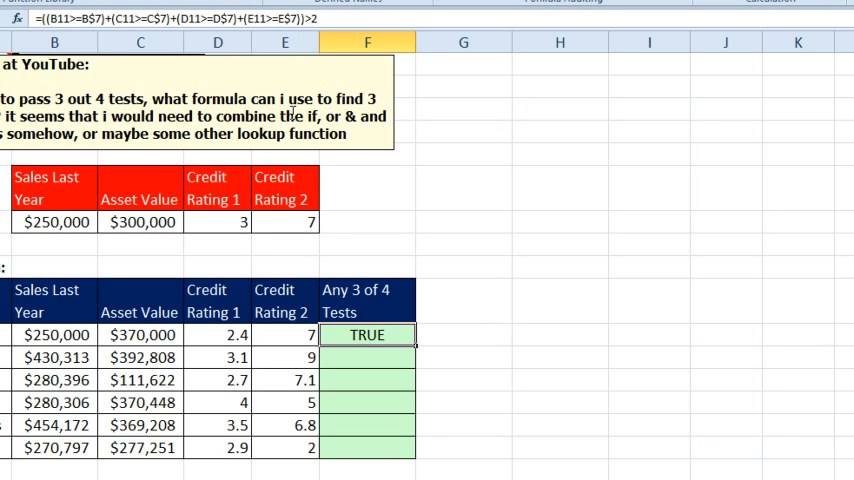
left_click_drag(368, 336, 368, 448)
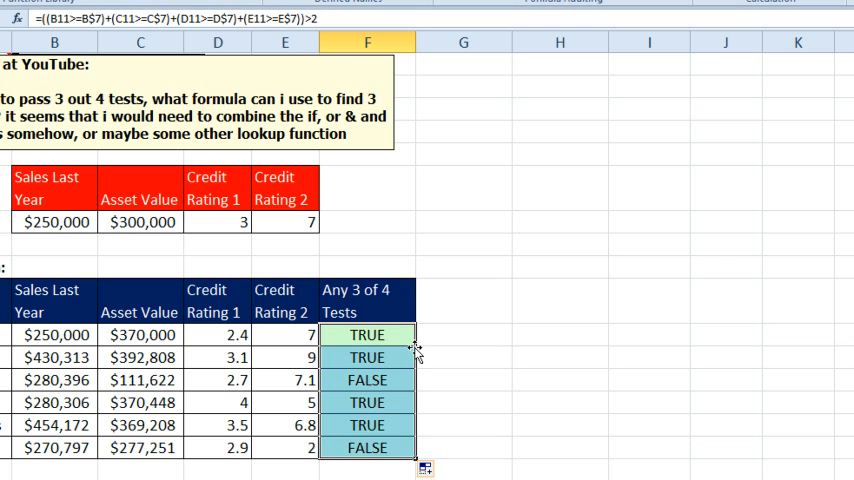
mouse_move(324, 424)
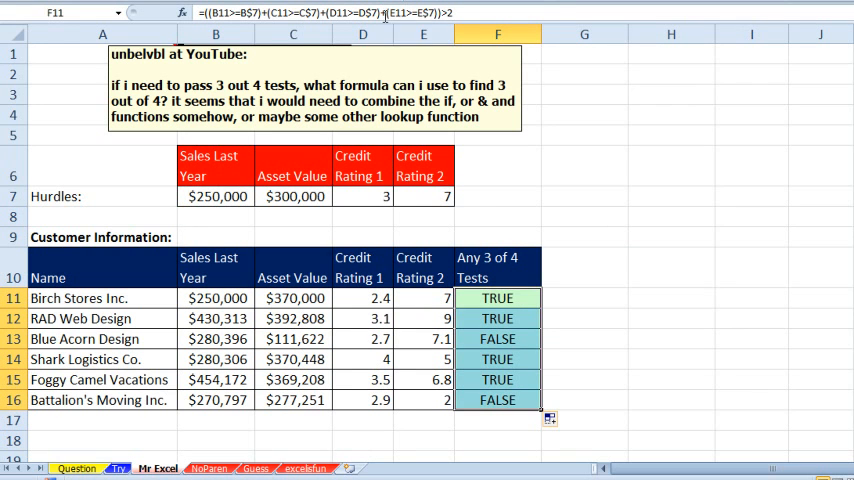
Step through the Evaluate Formula dialog for NoParen!F11 showing addition before comparison, then close it
left_click(208, 468)
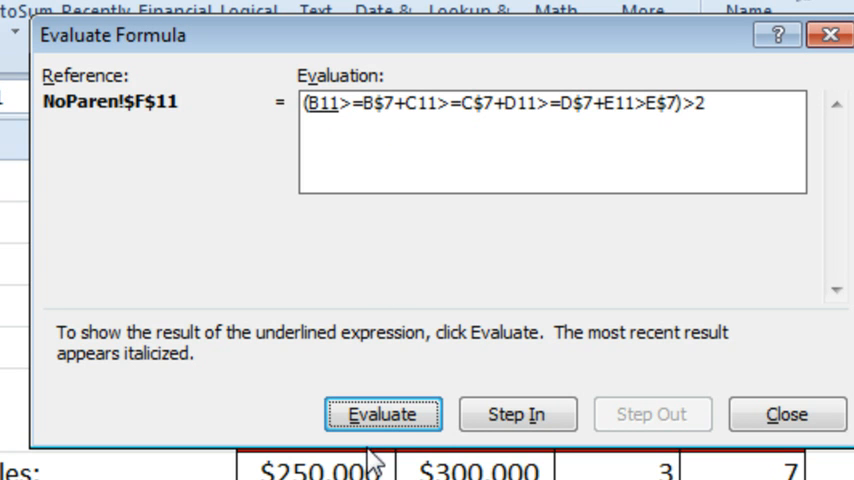
left_click(384, 414)
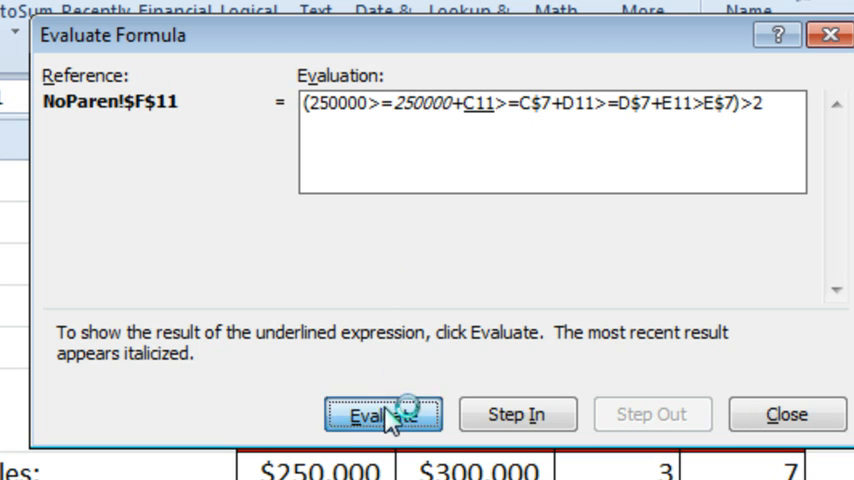
left_click(384, 412)
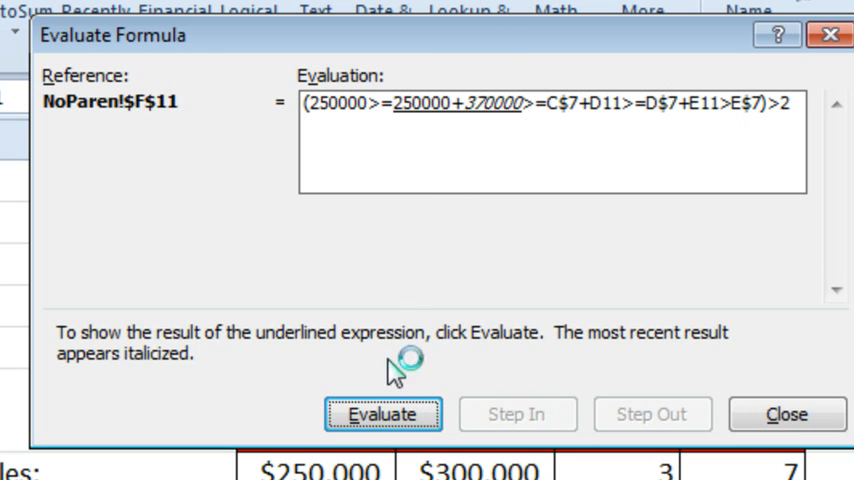
left_click(384, 414)
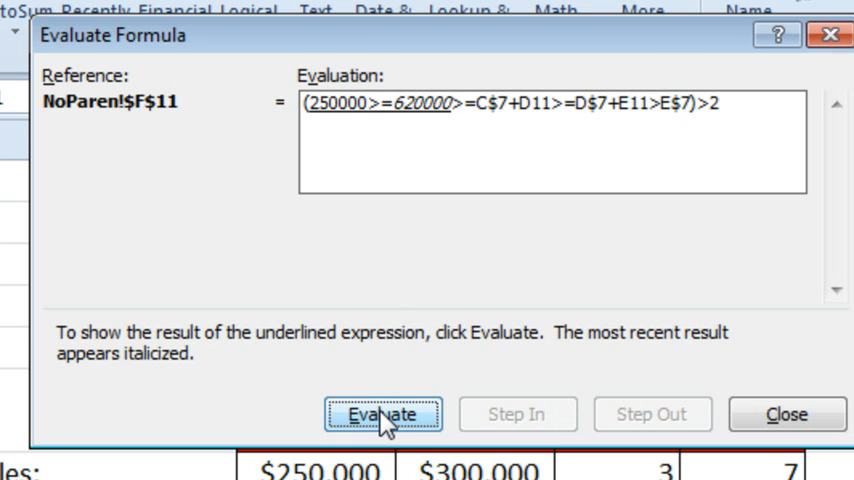
left_click(786, 414)
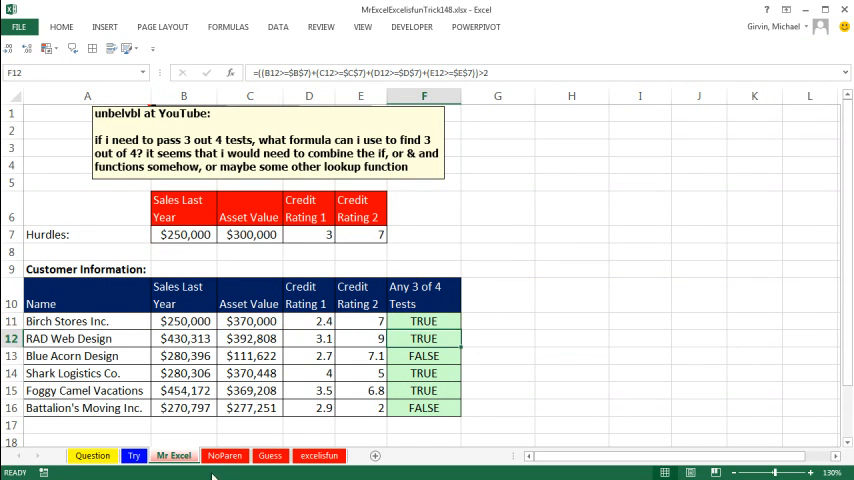
View the NoParen sheet, the Guess sheet's SUMPRODUCT text box, then the empty excelisfun sheet
left_click(224, 456)
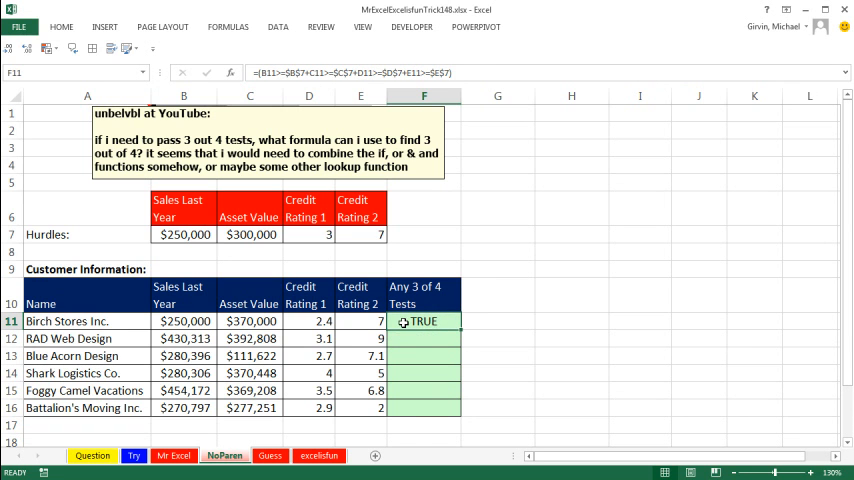
double_click(424, 320)
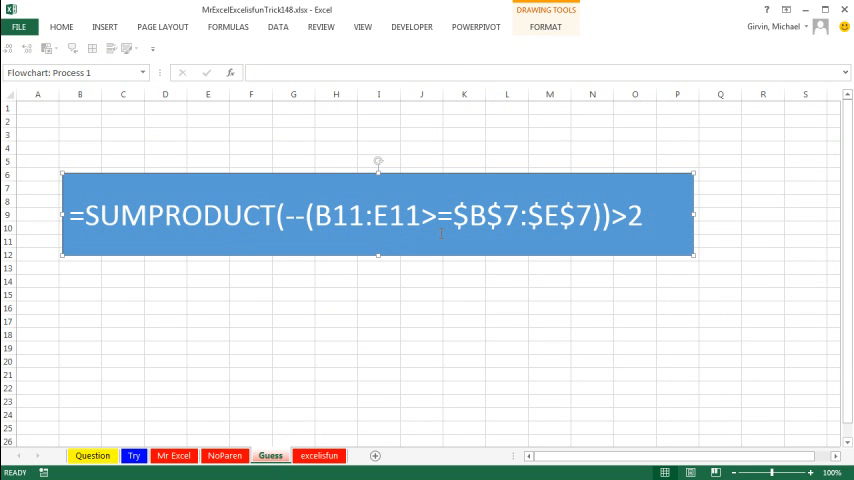
left_click(318, 456)
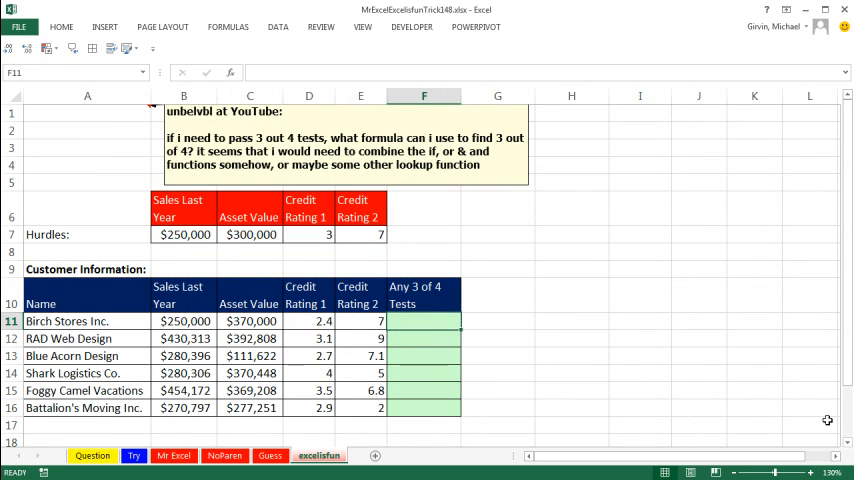
Enter =SUM(B11>=$B$7,C11>=$C$7,D11>=$D$7,E11>=$E$7)>2 in F11 and fill down to F16
type("=SUM(B11>=$B$7,C11>=F10")
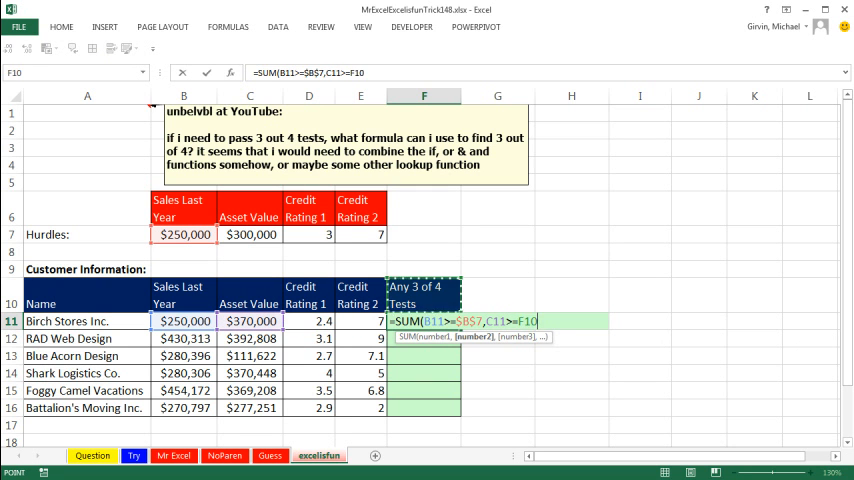
left_click(248, 234)
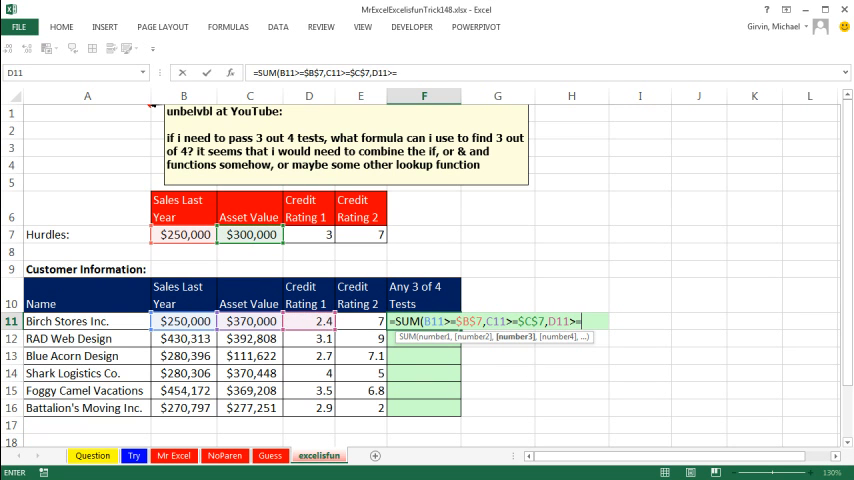
left_click(308, 234)
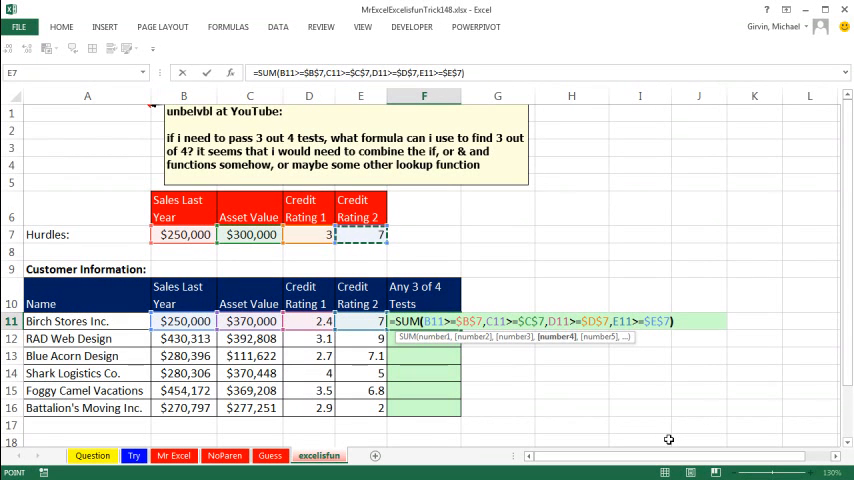
key("Enter")
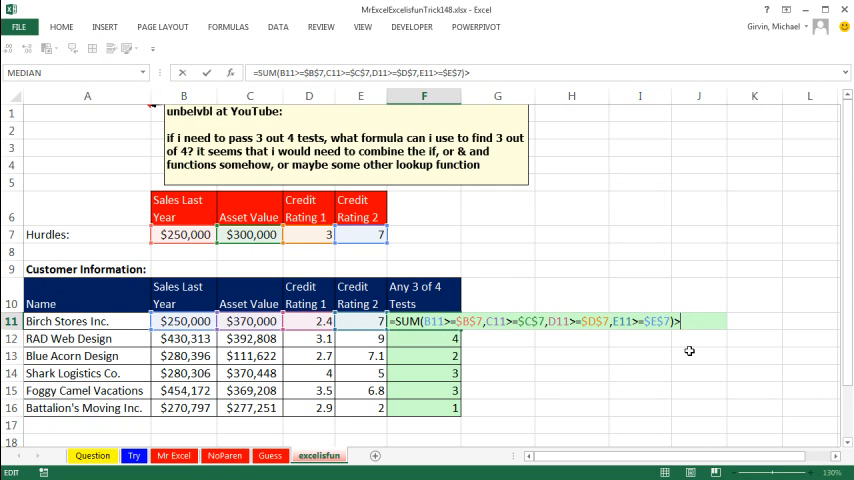
type(">2")
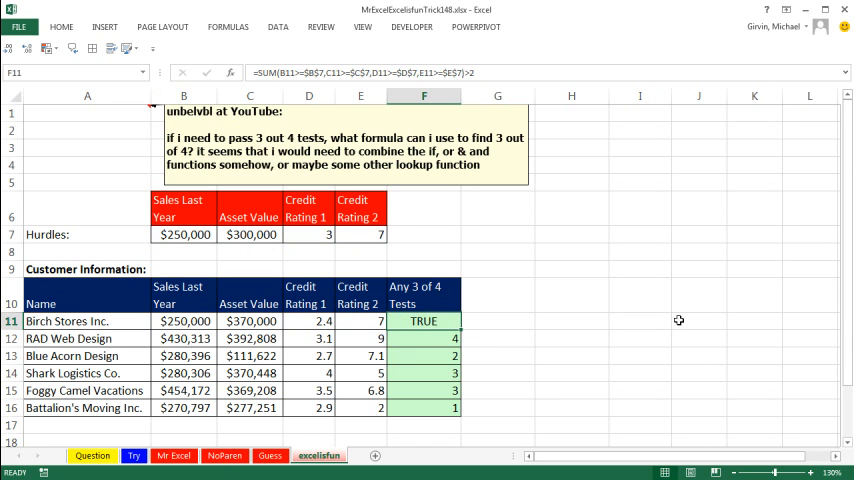
left_click_drag(424, 320, 424, 408)
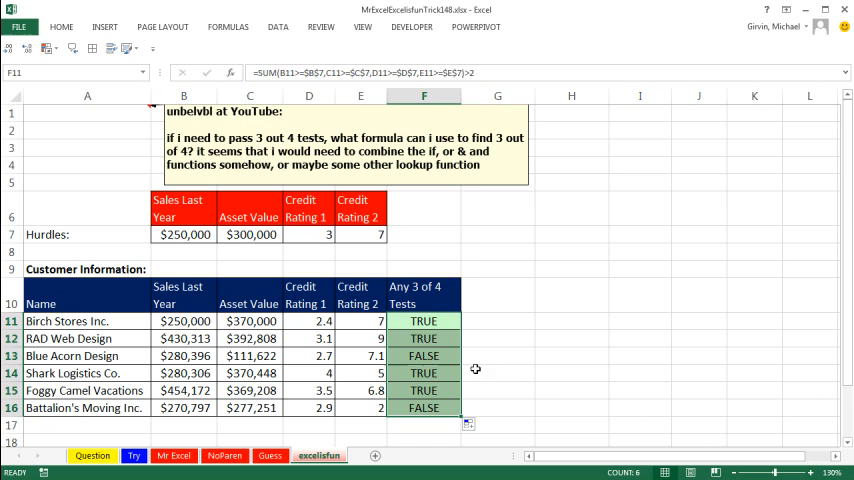
double_click(424, 408)
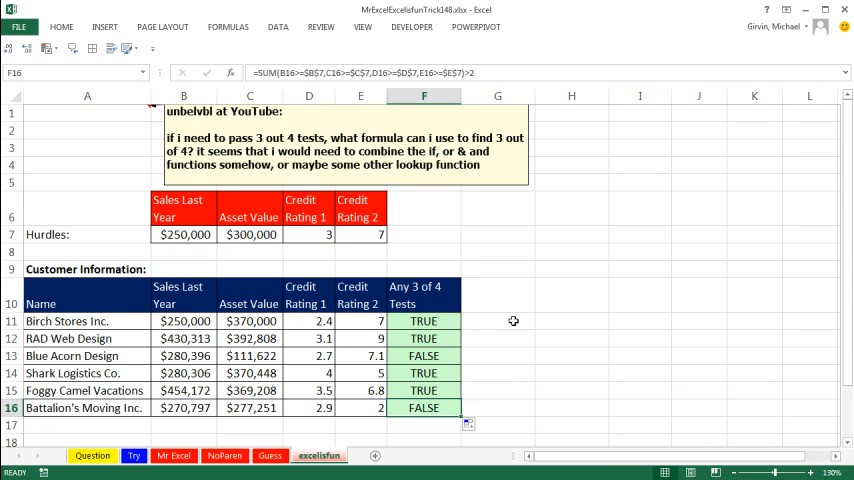
Enter =SUMPRODUCT(--(B11:E11>=$B$7:$E$7))>2 in G11 and copy it down to G16
type("=sum")
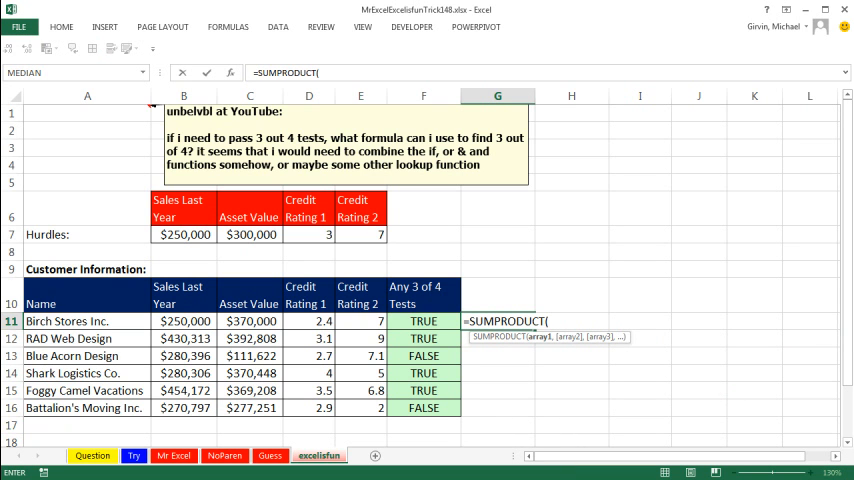
type("--(")
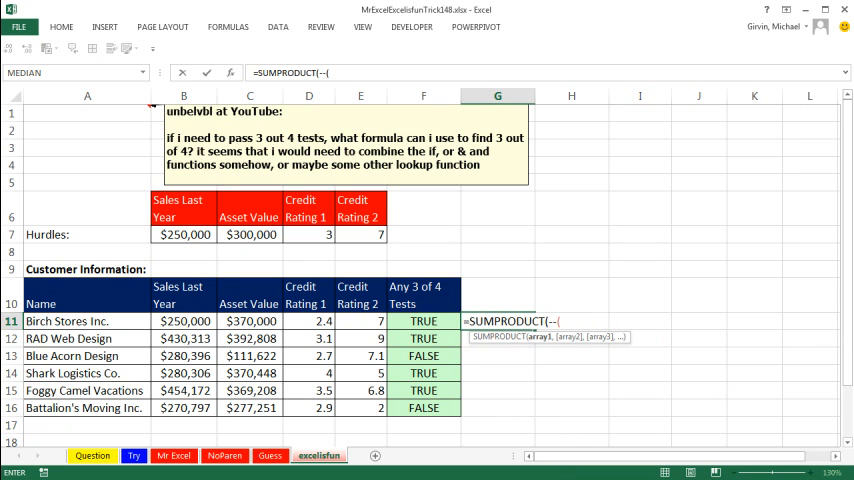
left_click(184, 320)
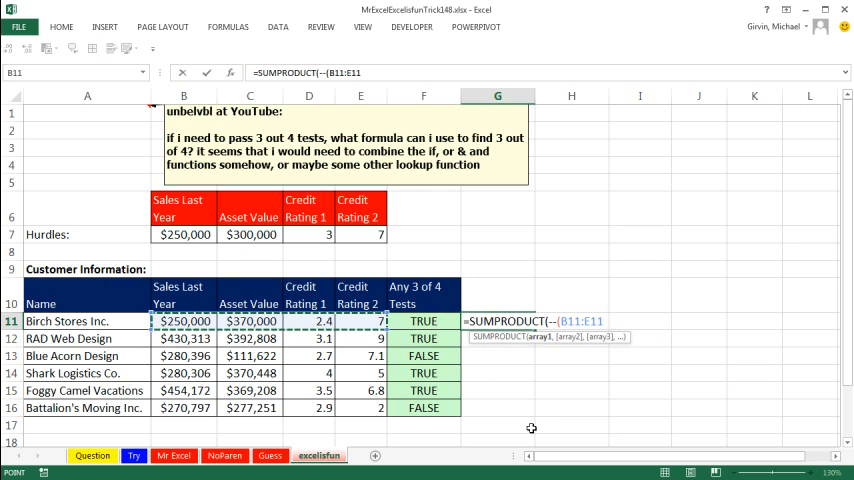
type(">=$B$7:$E$7))")
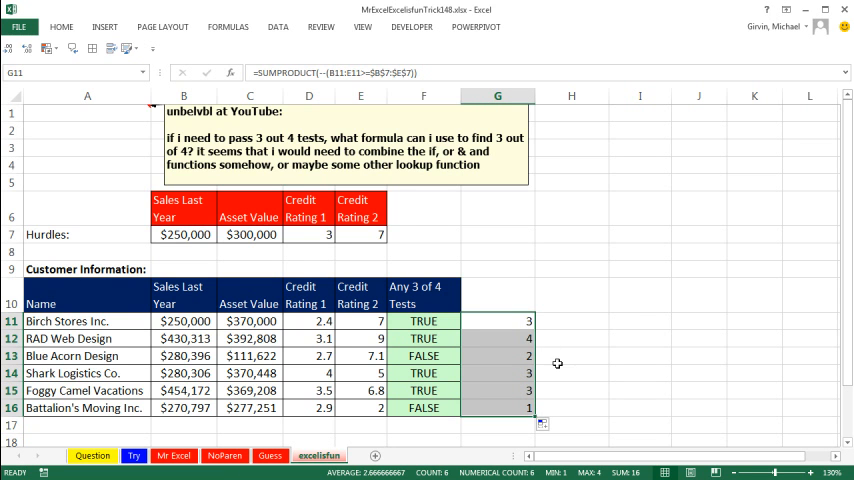
double_click(496, 320)
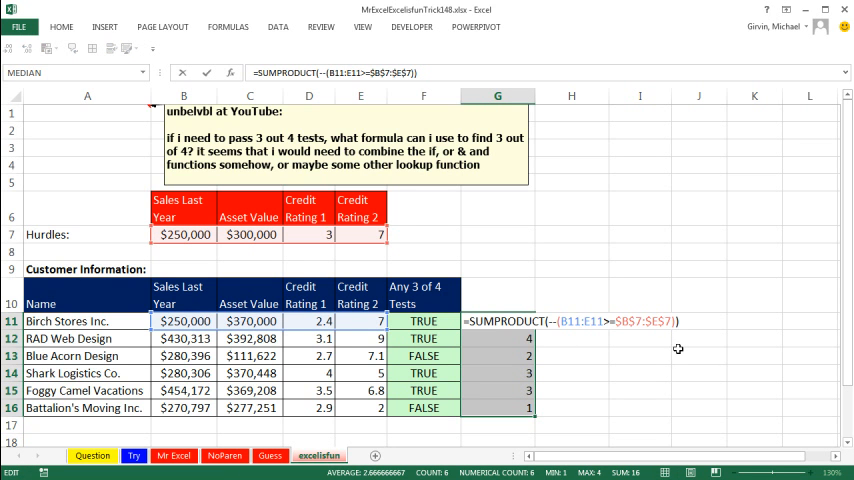
type(">2")
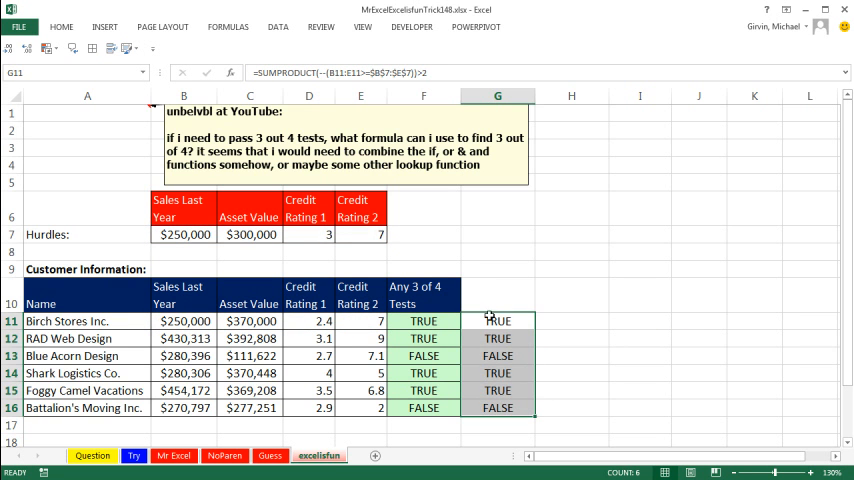
double_click(496, 320)
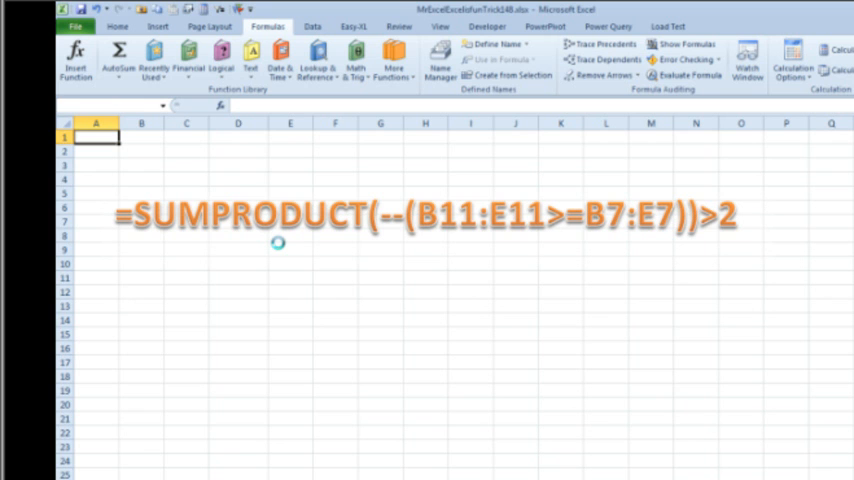
mouse_move(720, 478)
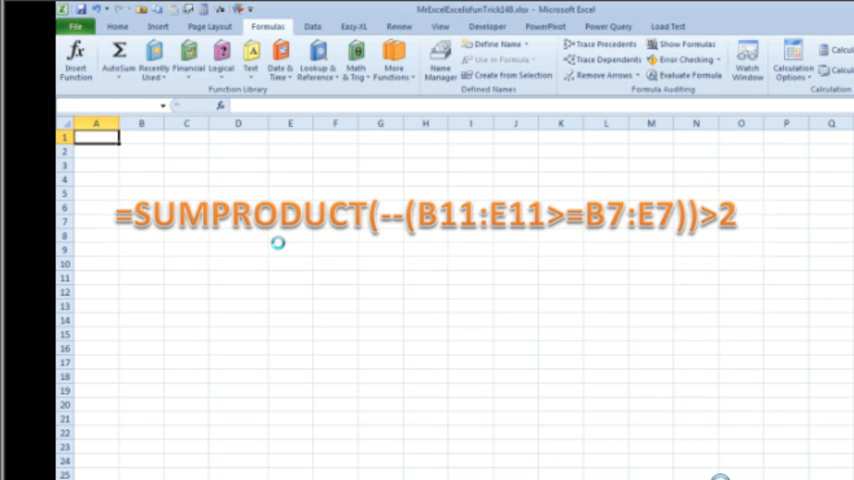